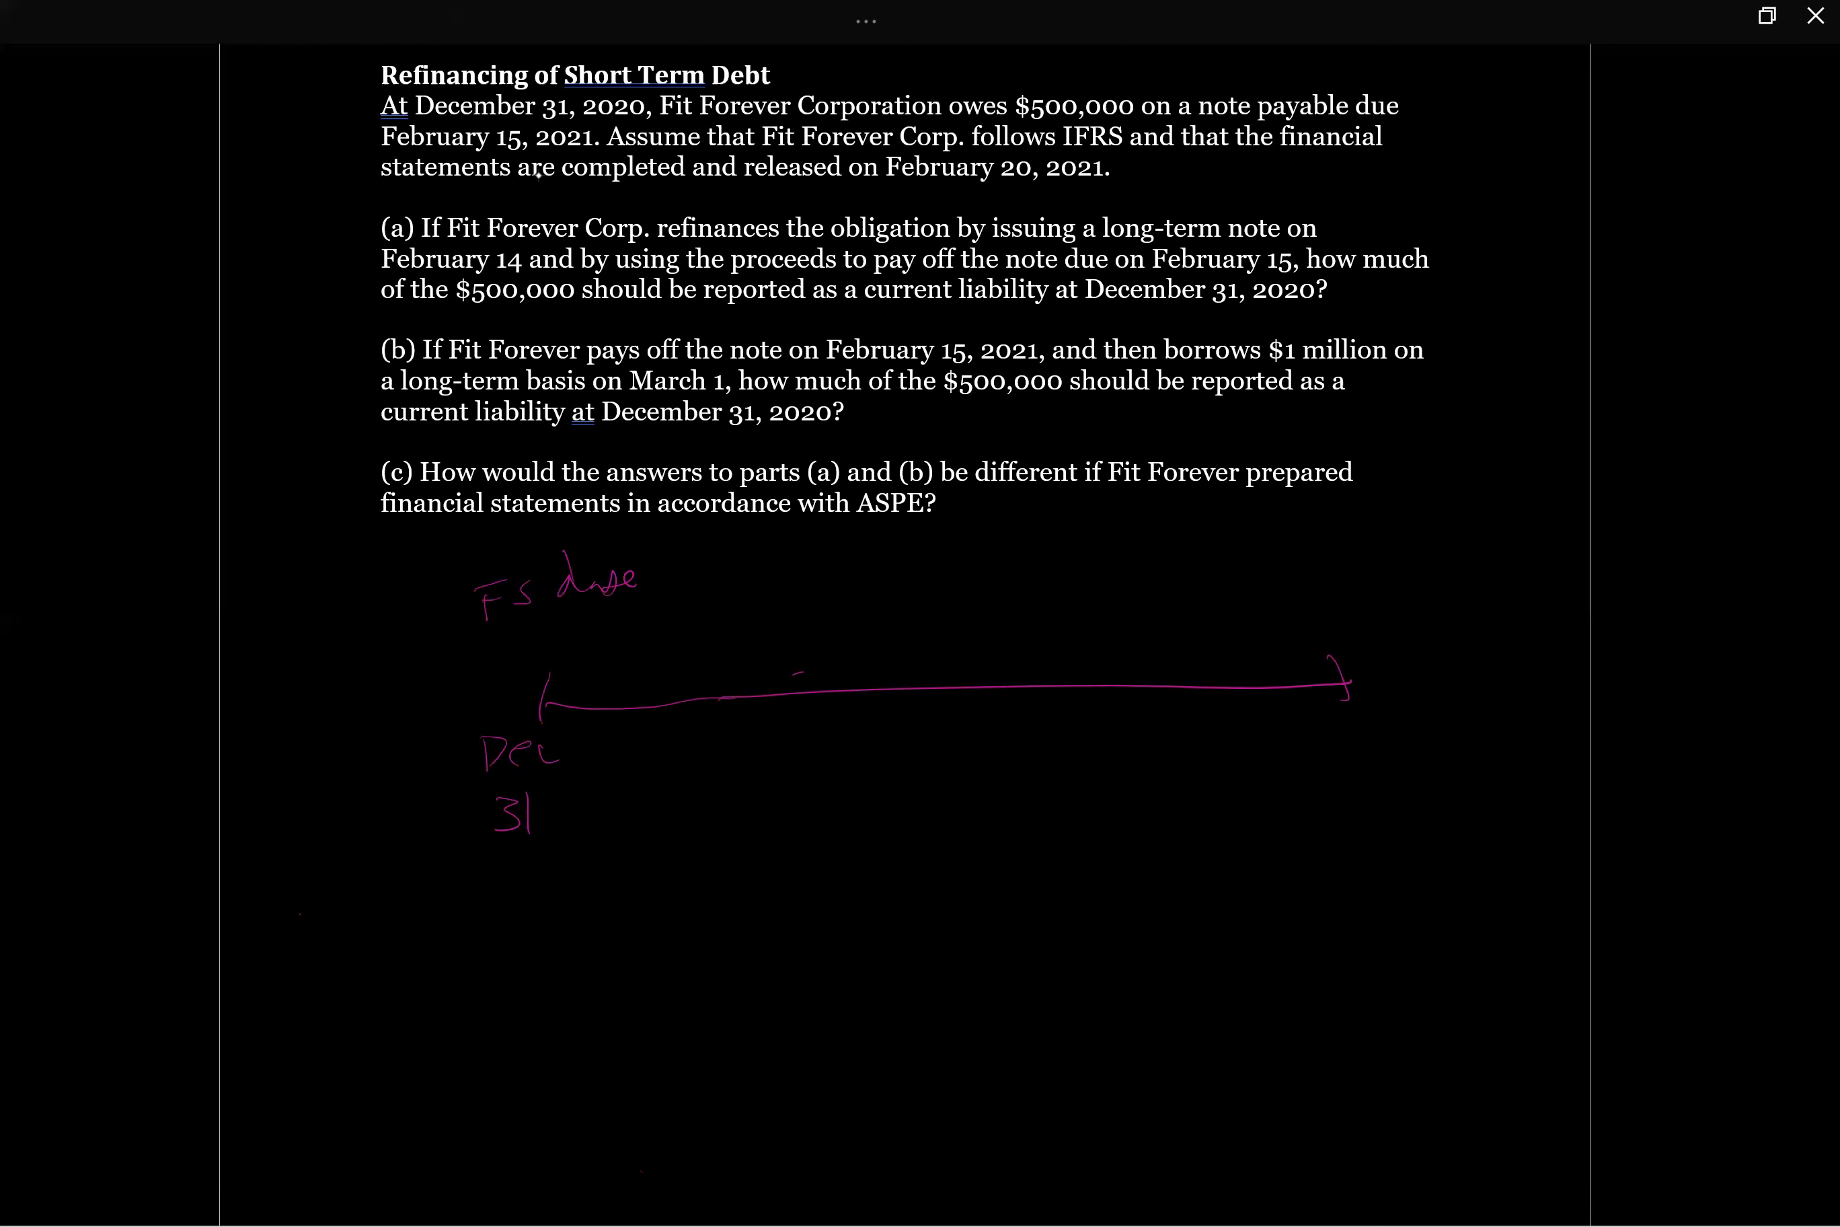
# Step: Draw a Feb 20 tick right of Dec 31 and label it FS issuance
pyautogui.moveTo(1042, 692); pyautogui.dragTo(1042, 792)
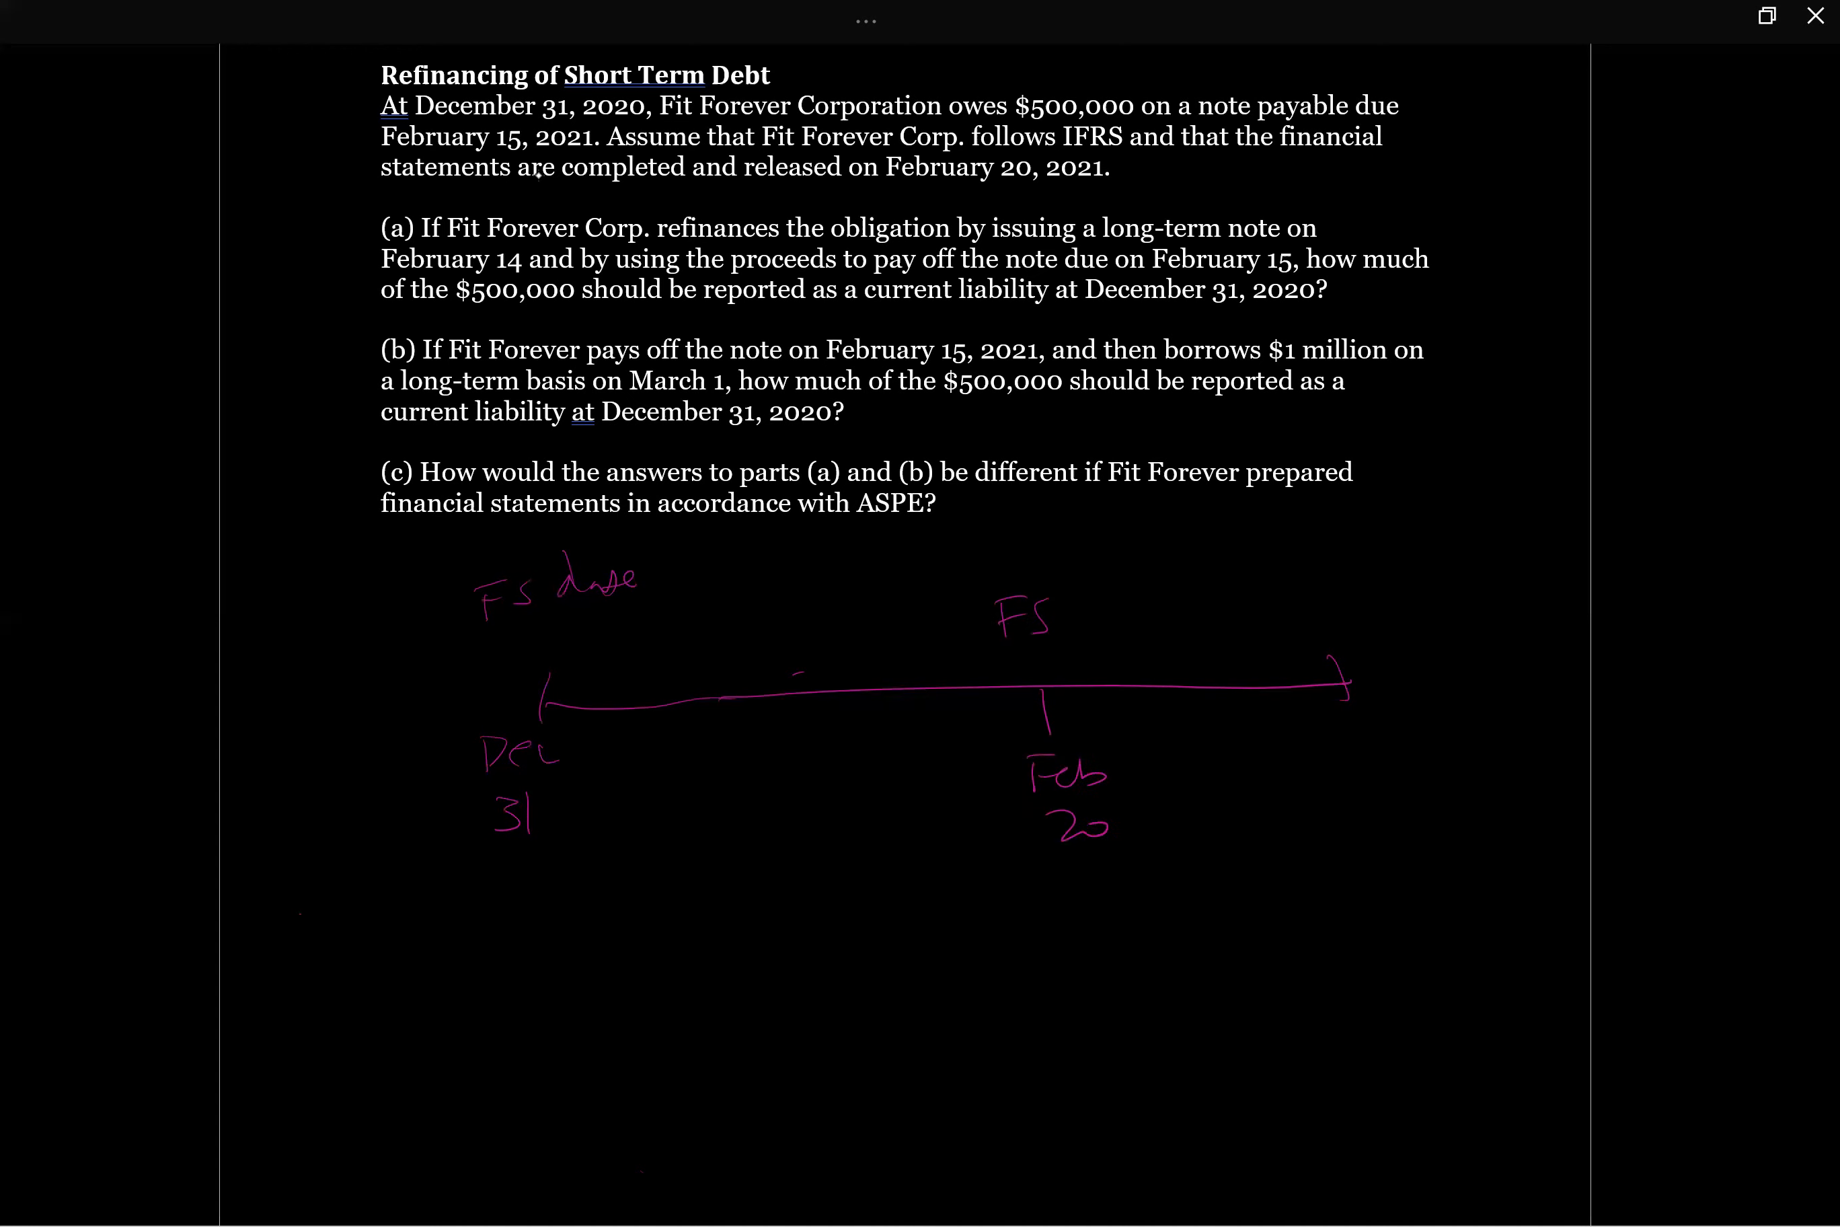
pyautogui.write('issuance')
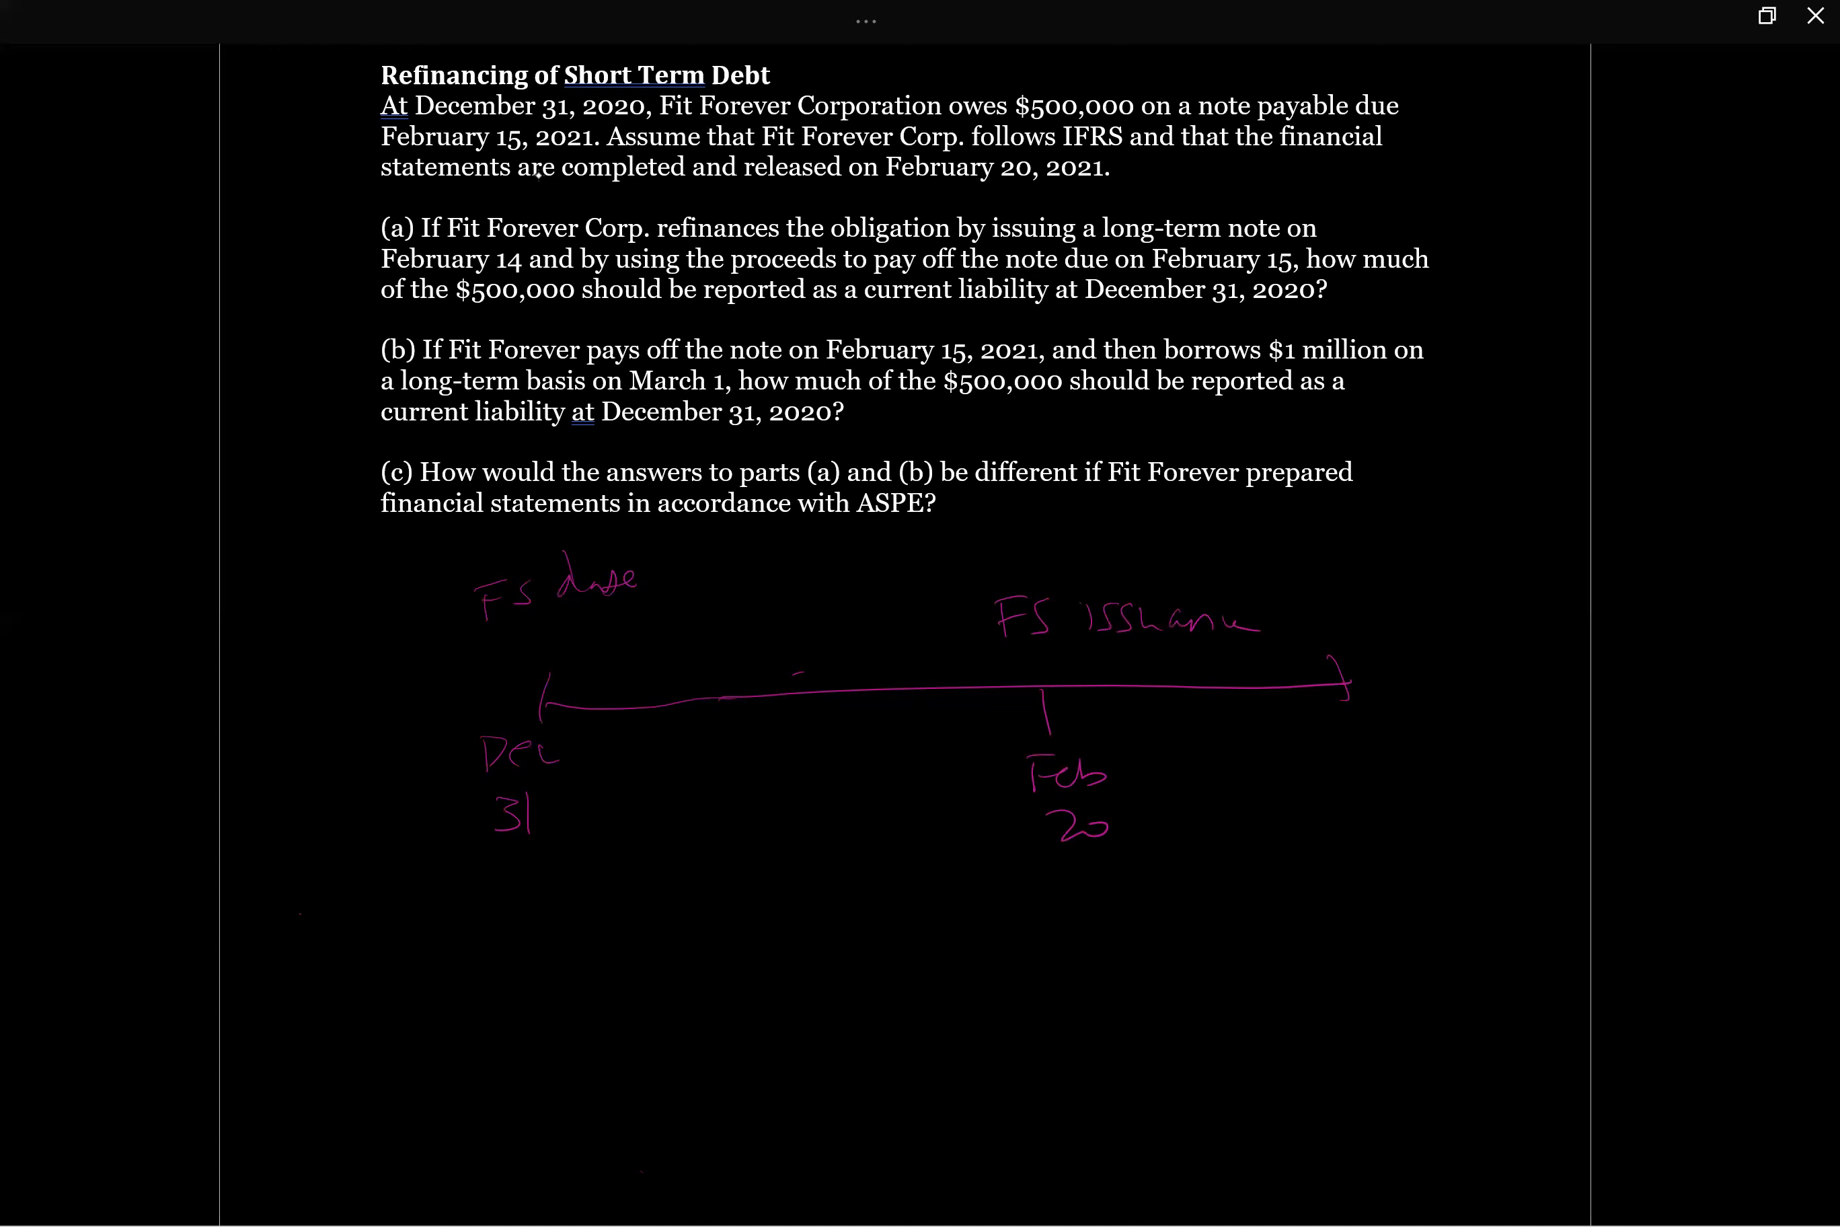
pyautogui.moveTo(380, 268); pyautogui.dragTo(498, 267)
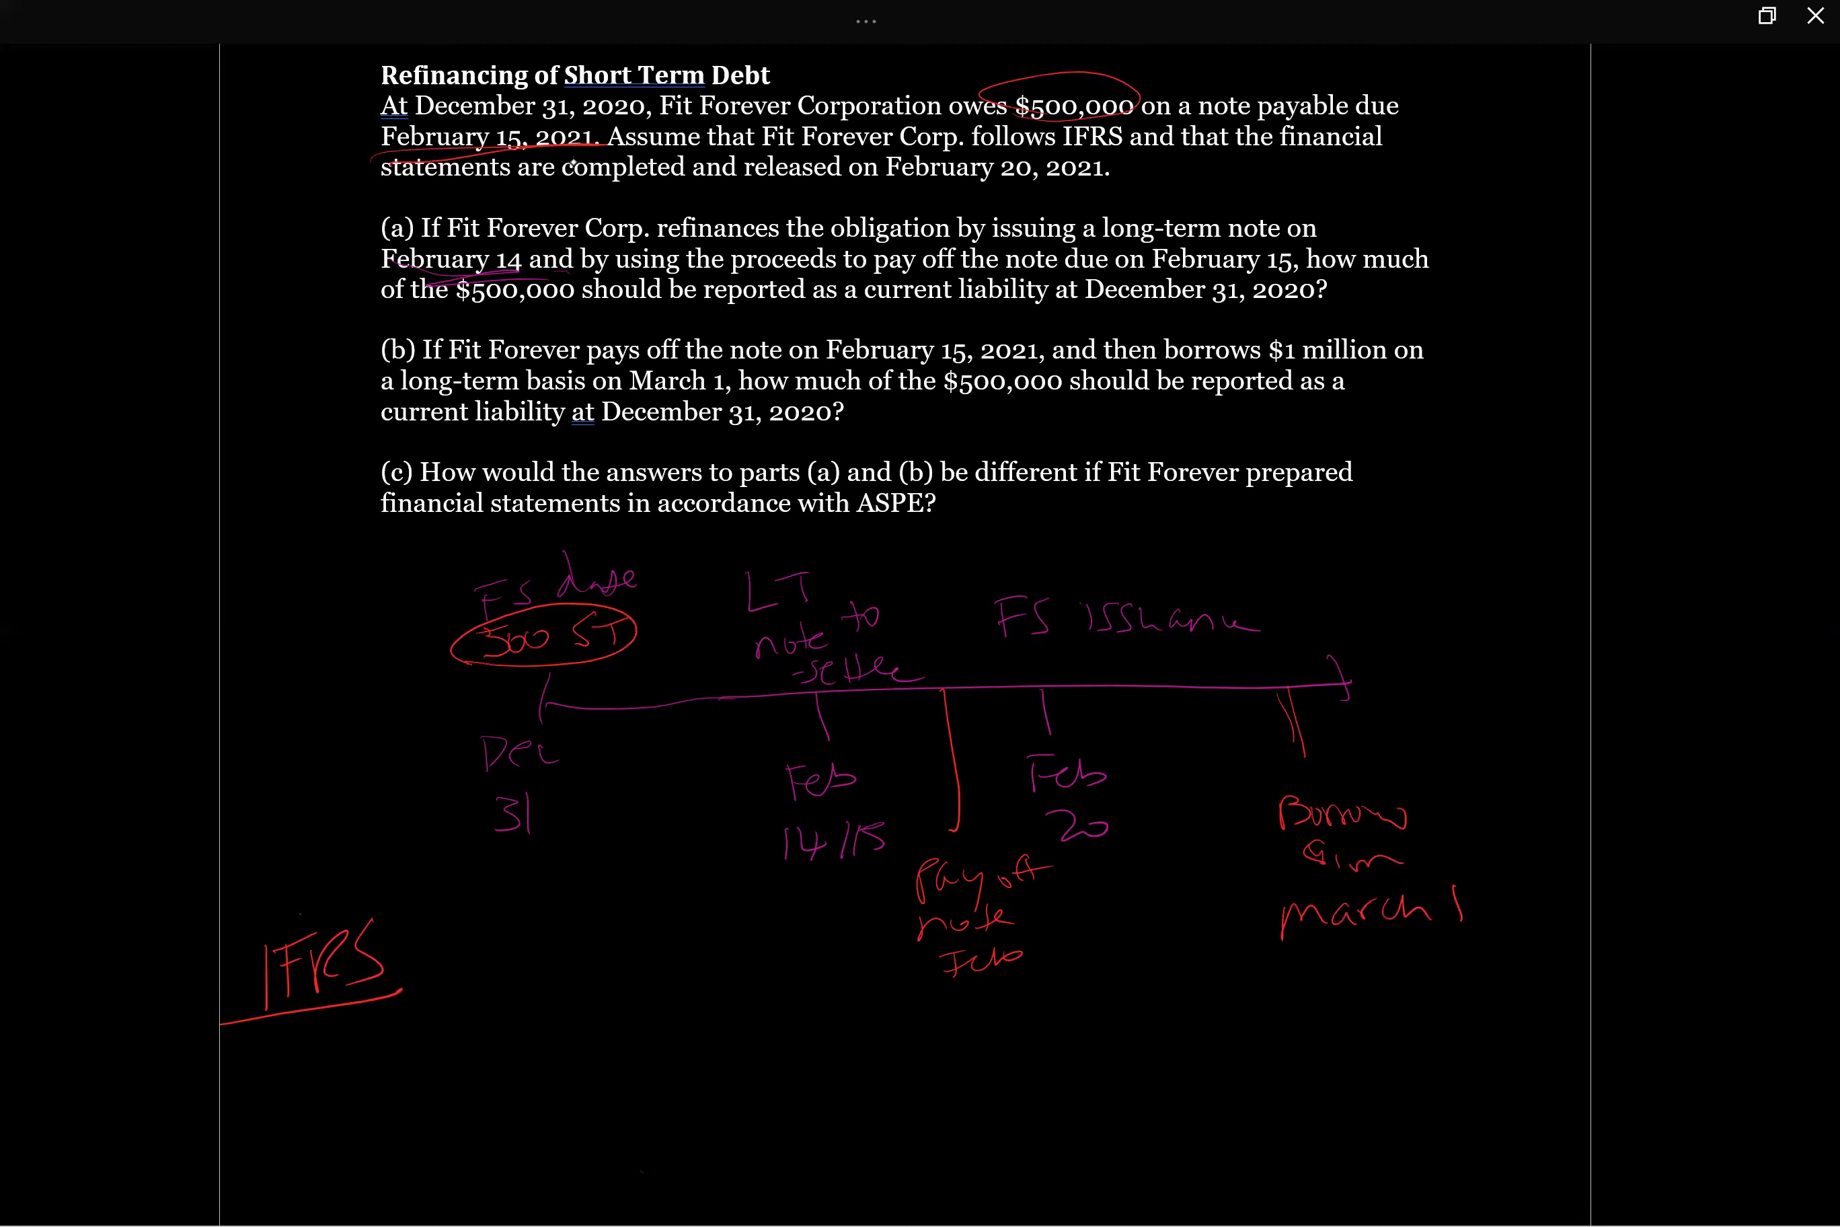
# Step: Box the Dec 31 year-end with its 500 ST and write Short term $500K beside IFRS
pyautogui.moveTo(423, 558); pyautogui.dragTo(704, 857)
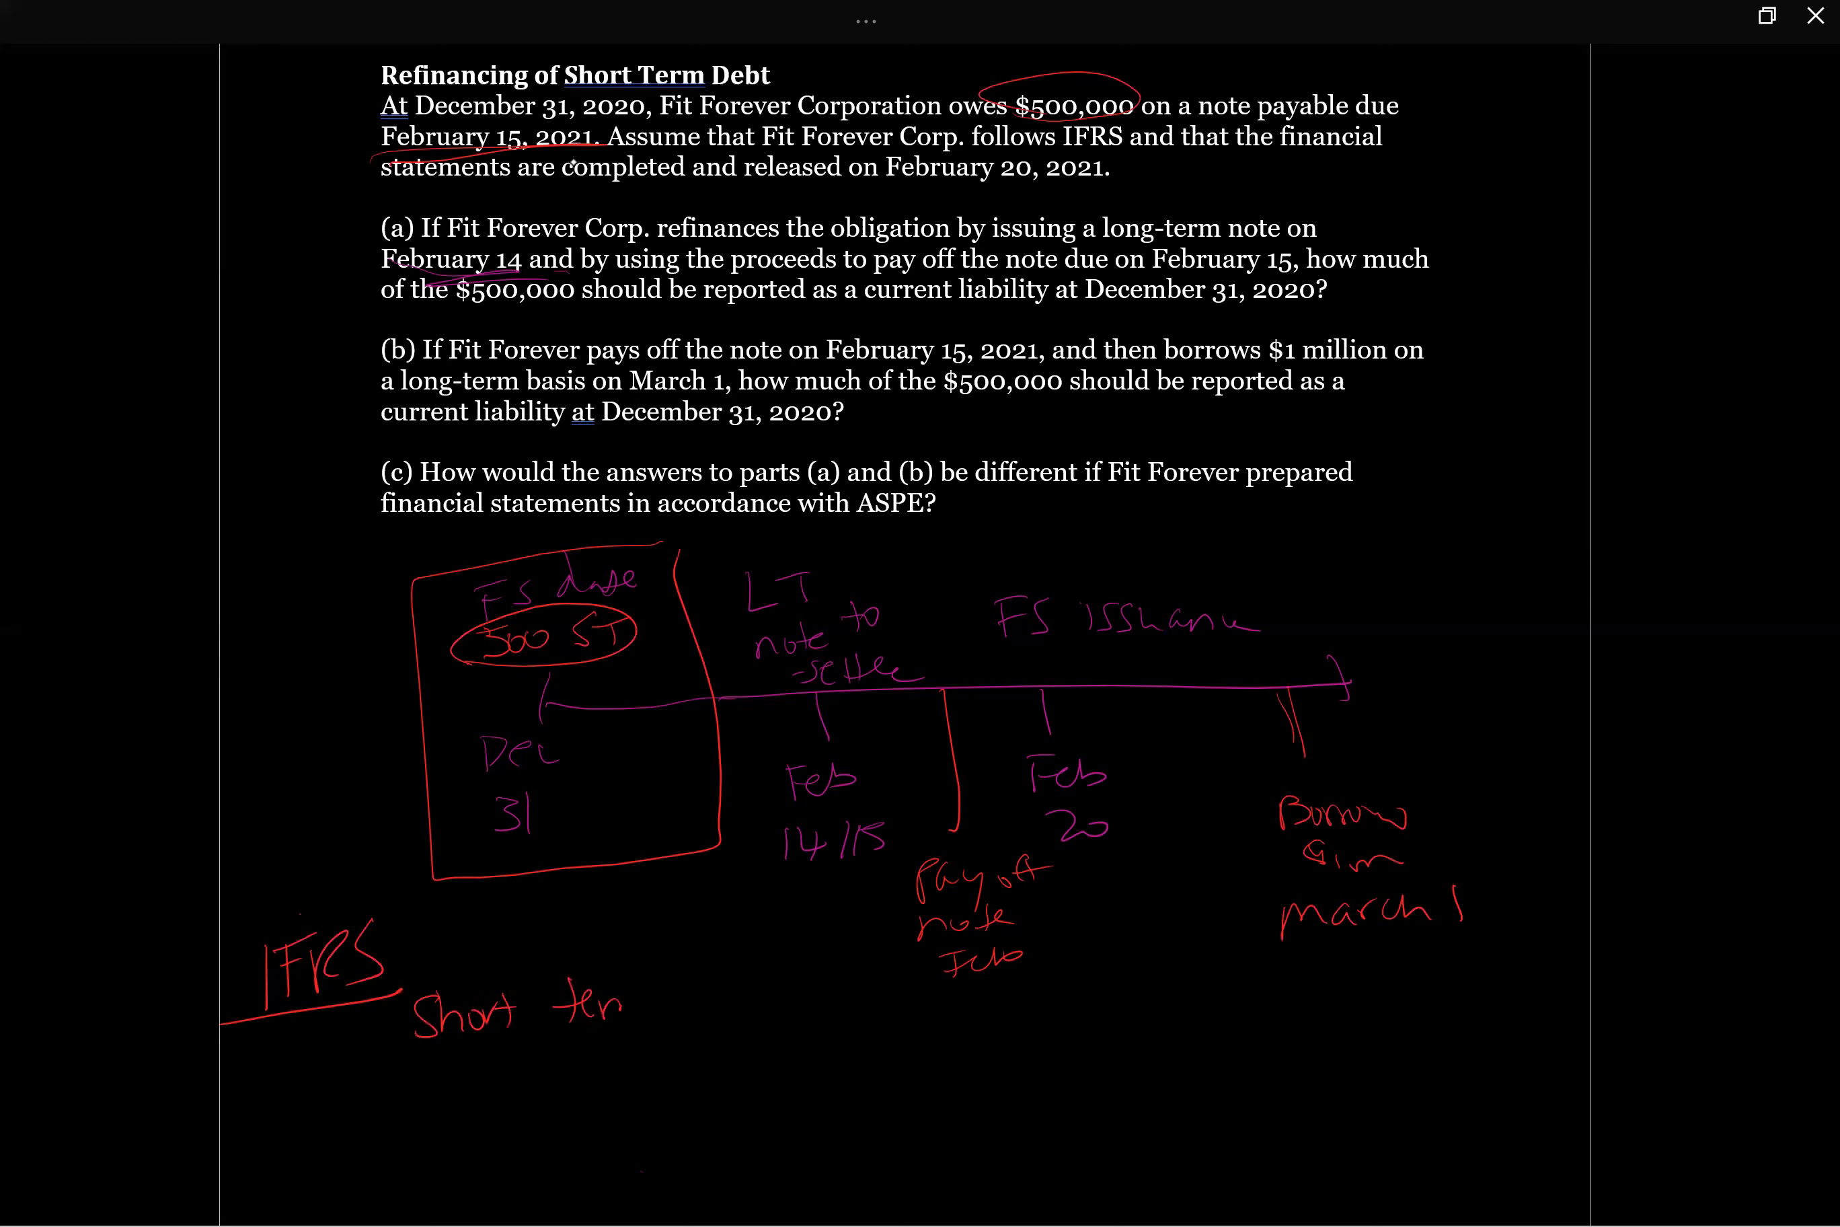
pyautogui.write('$500 K')
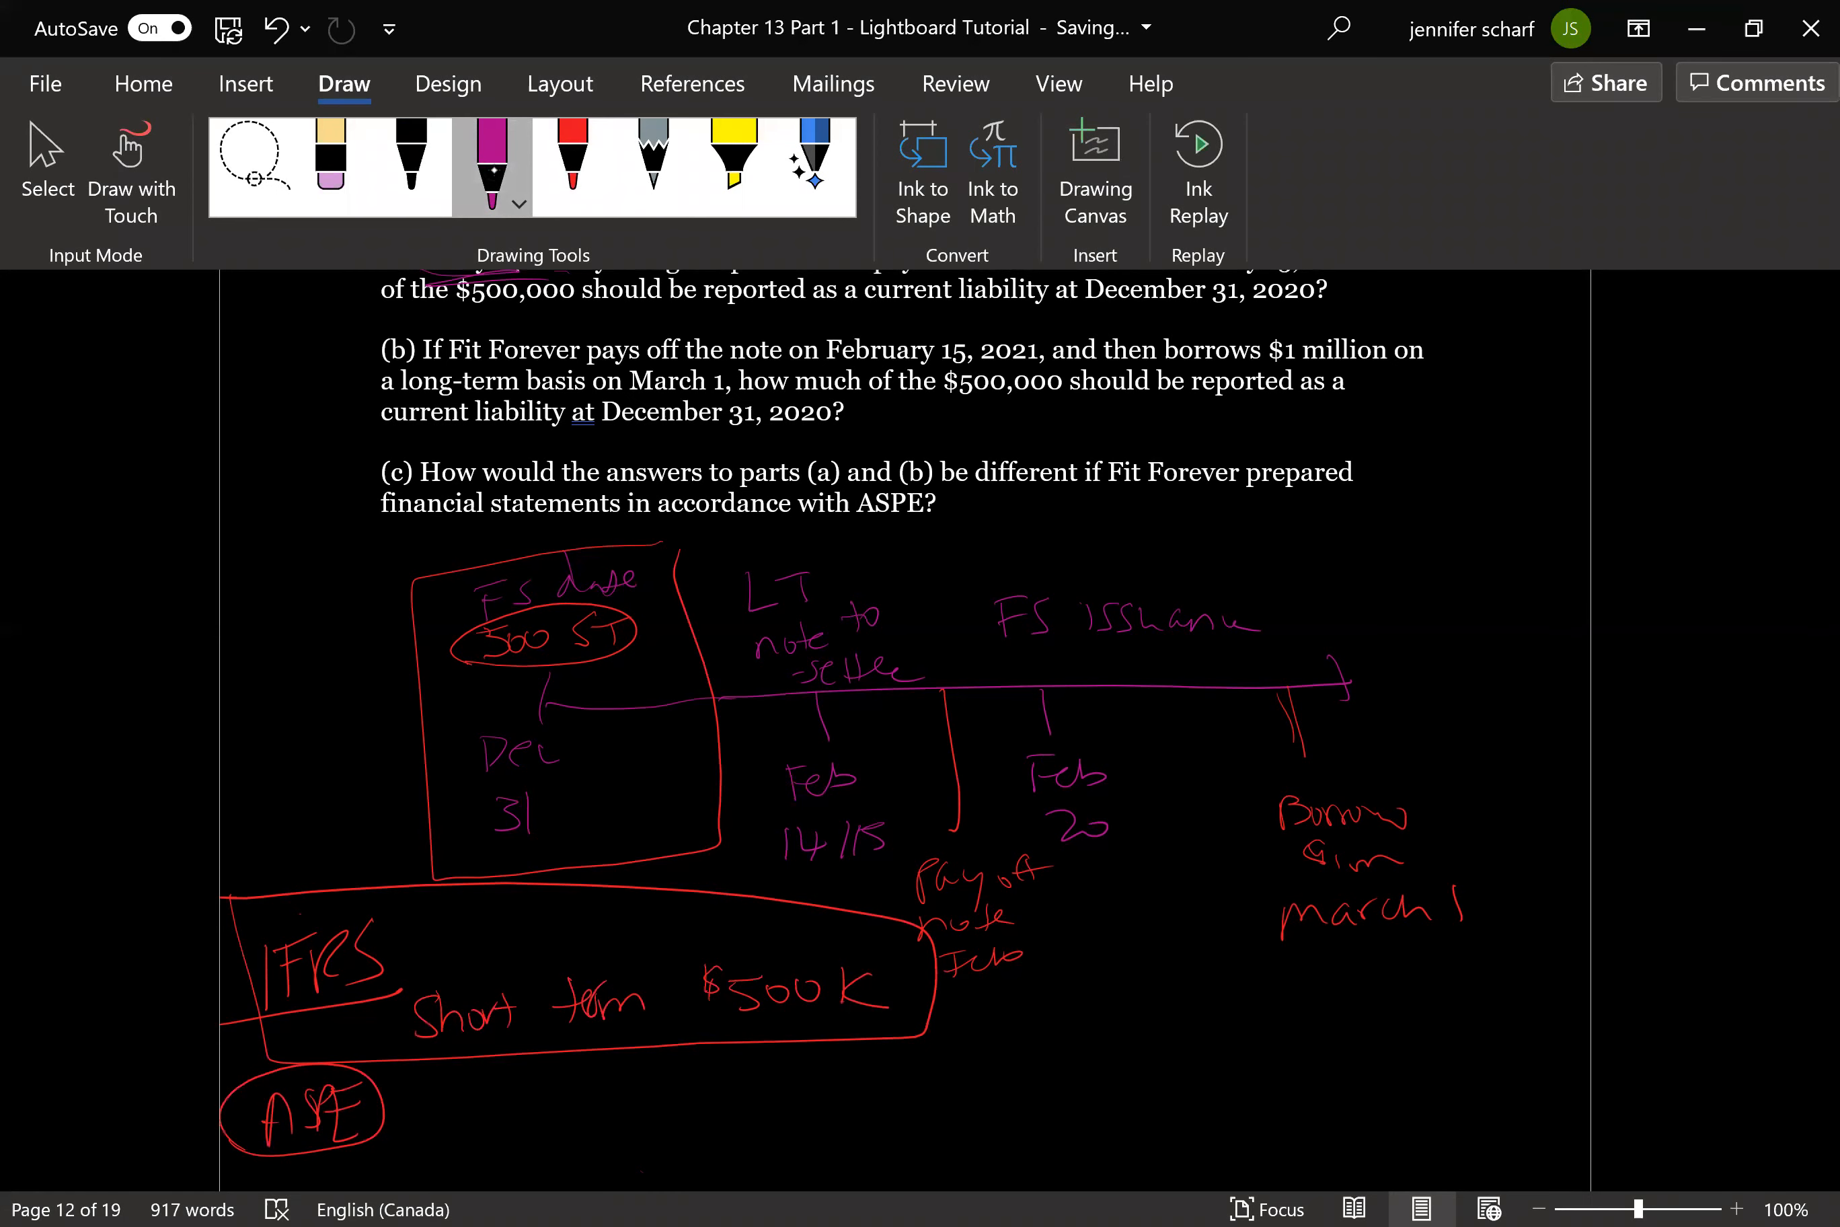
# Step: Switch to the green pen and circle the Feb 20 issuance date on the timeline
pyautogui.click(519, 203)
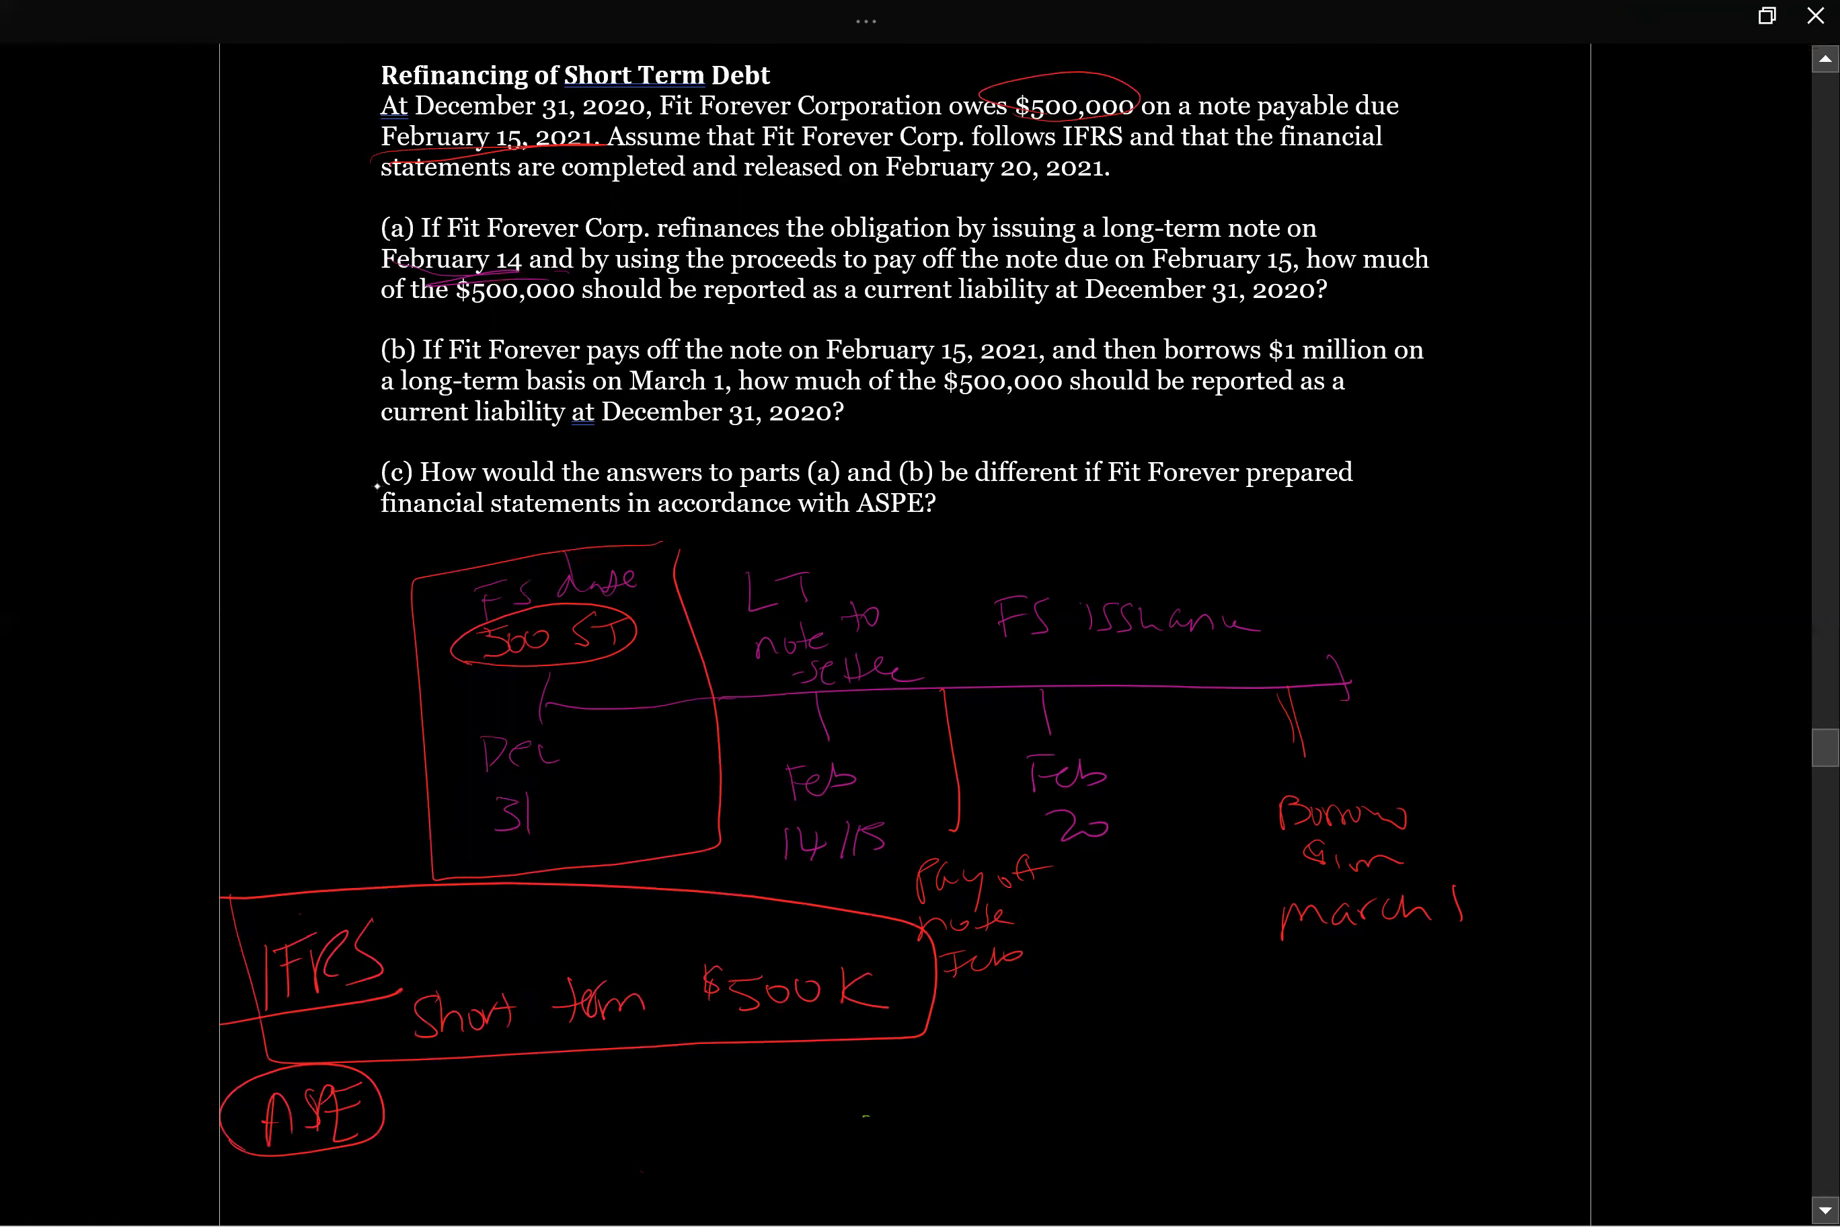
pyautogui.moveTo(1056, 728); pyautogui.dragTo(1127, 822)
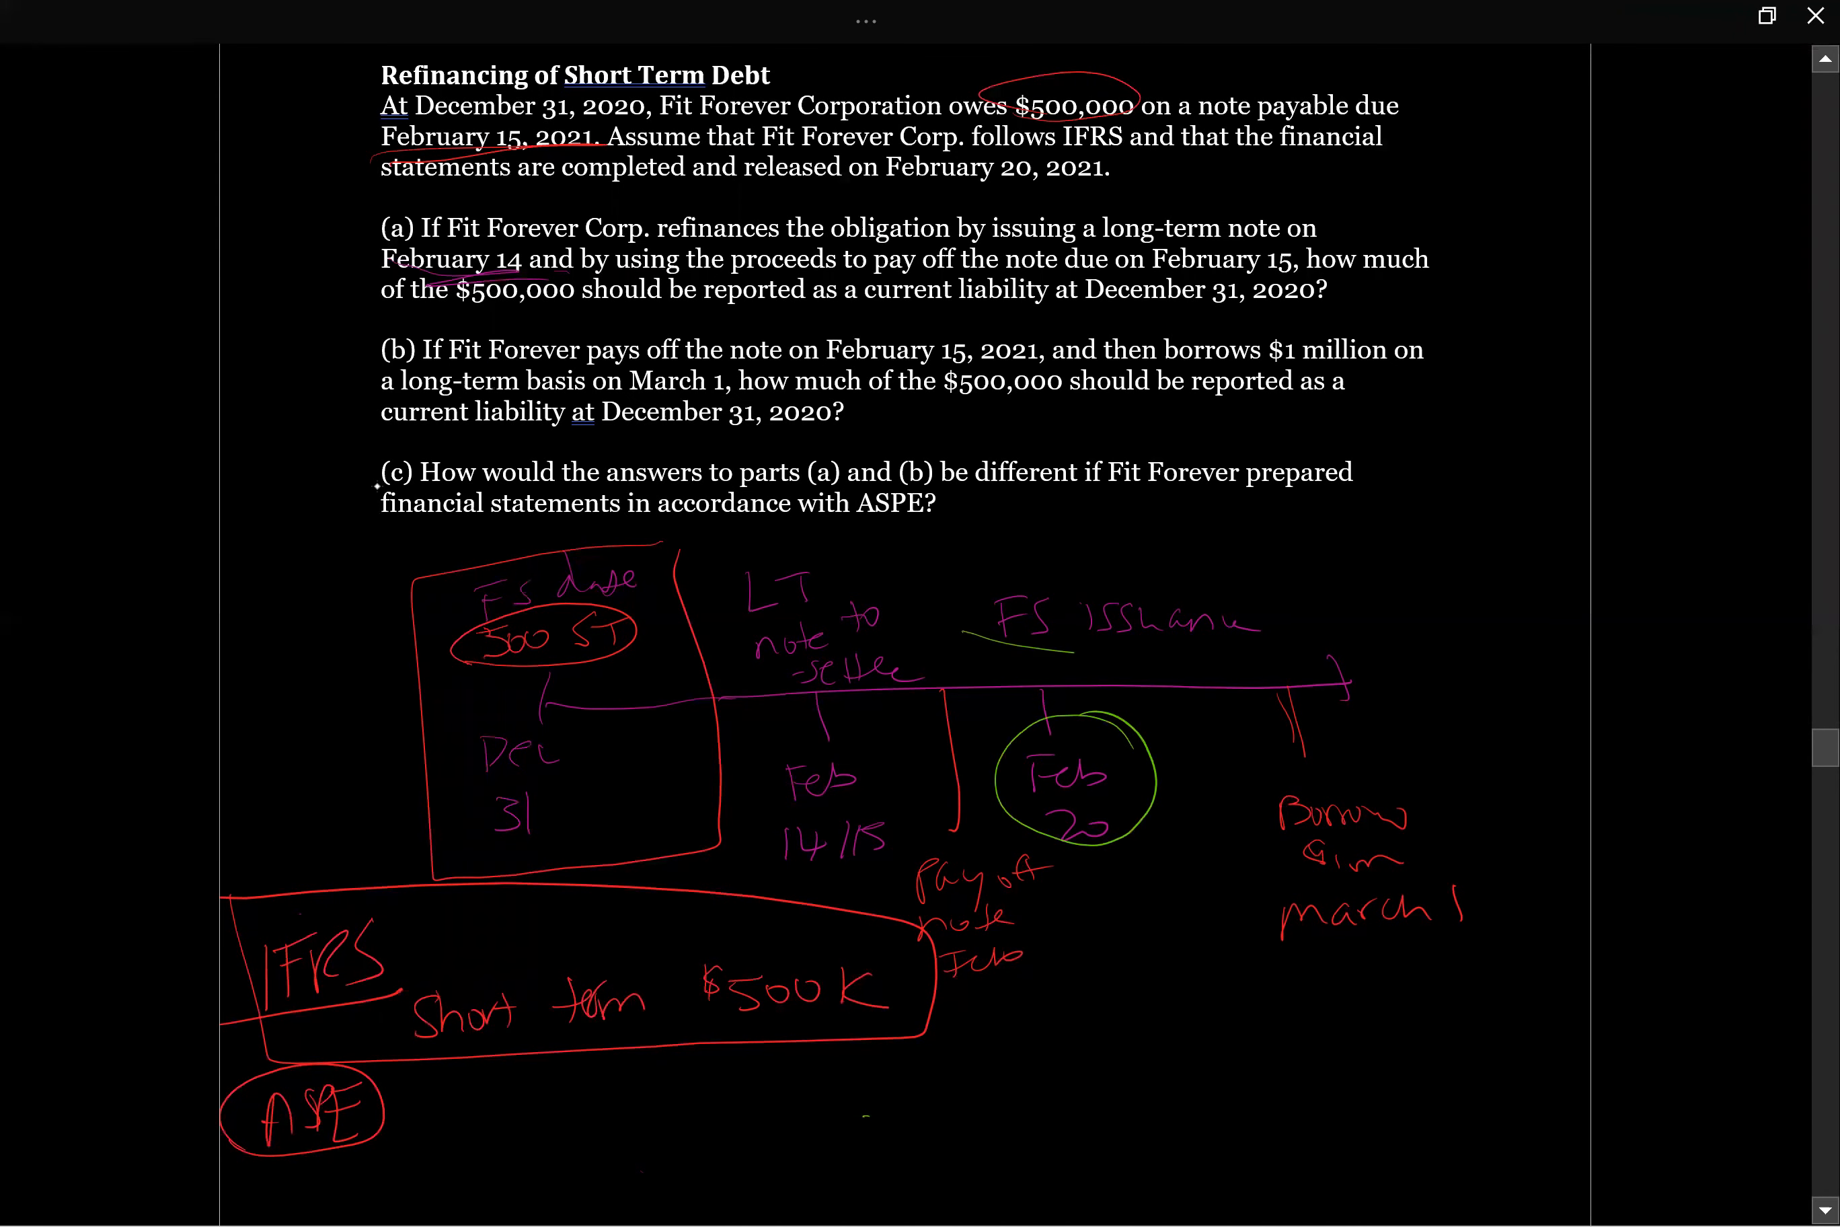